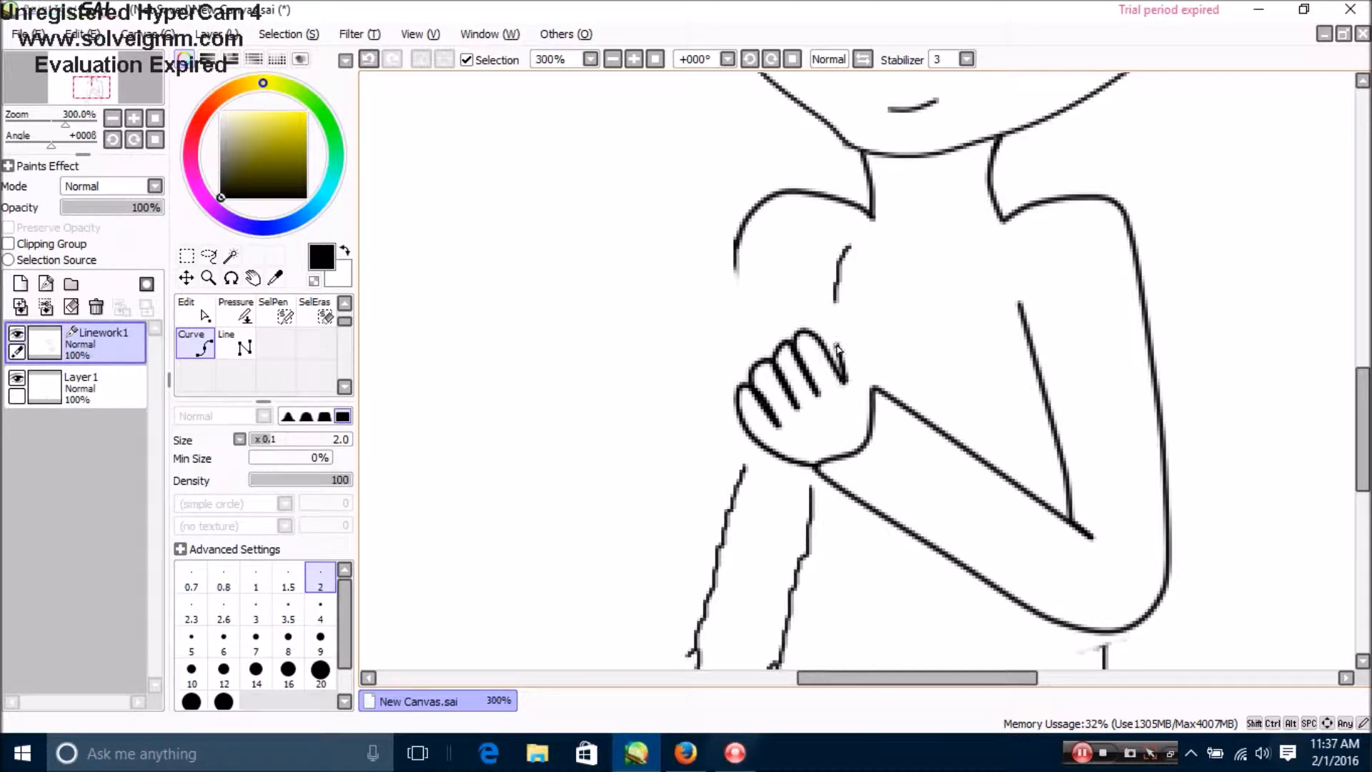
# Check the Garry reference in the browser, then continue the lineart of his crossed arms and hands with the Curve tool
pyautogui.click(684, 753)
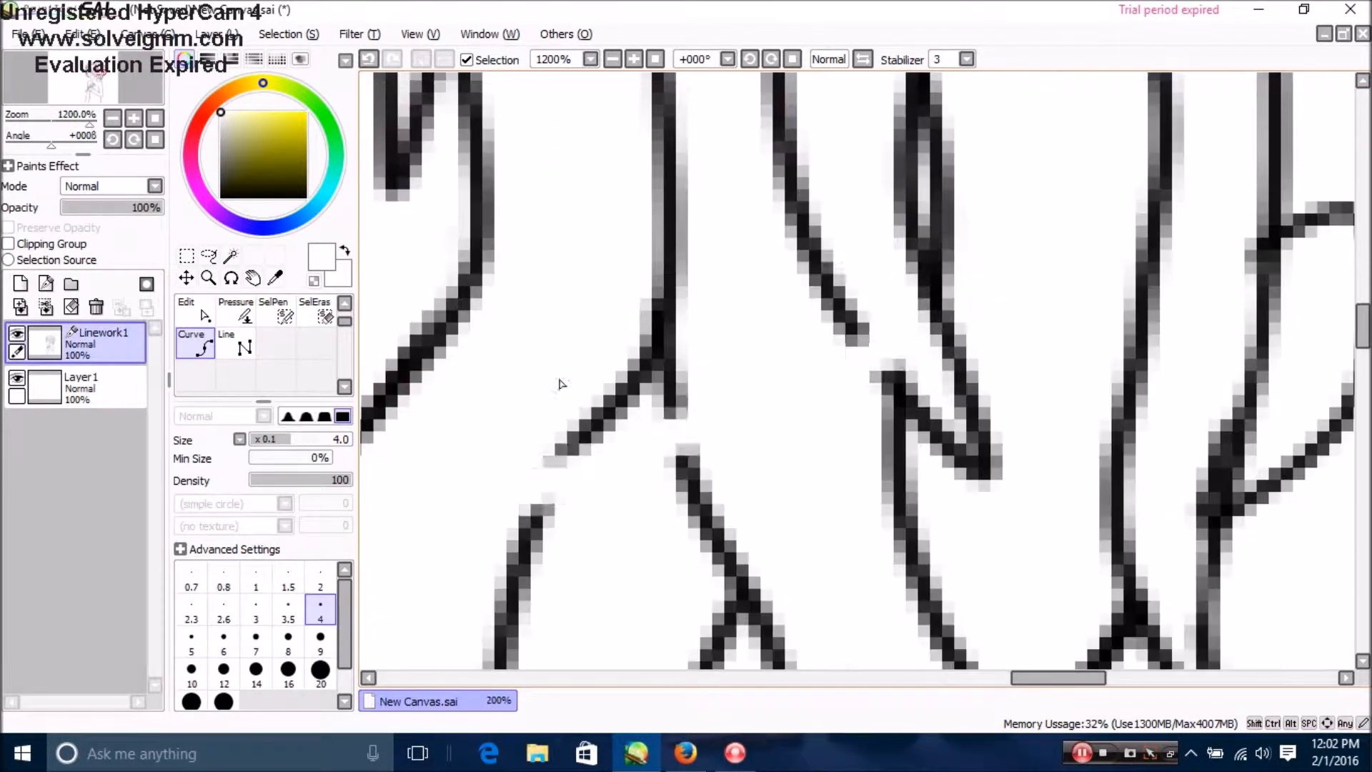
pyautogui.click(685, 753)
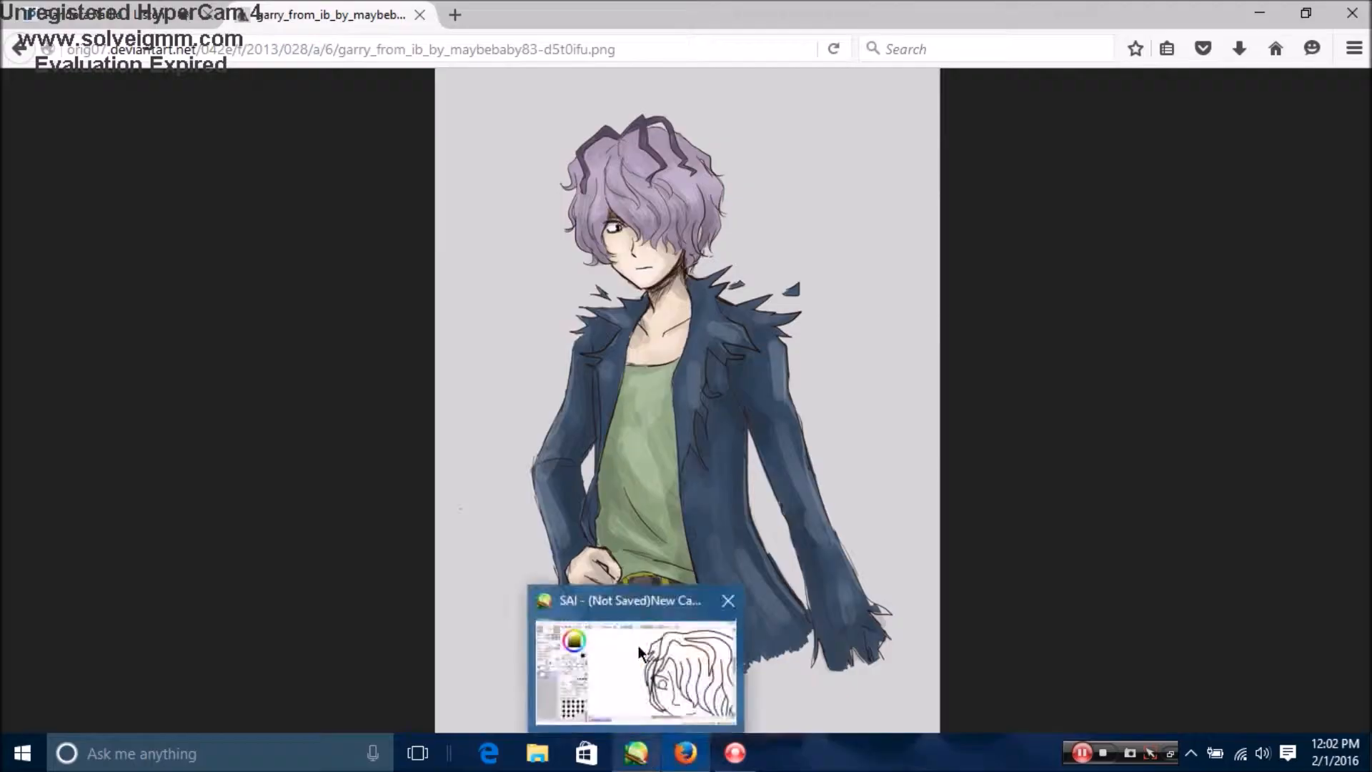
pyautogui.click(633, 669)
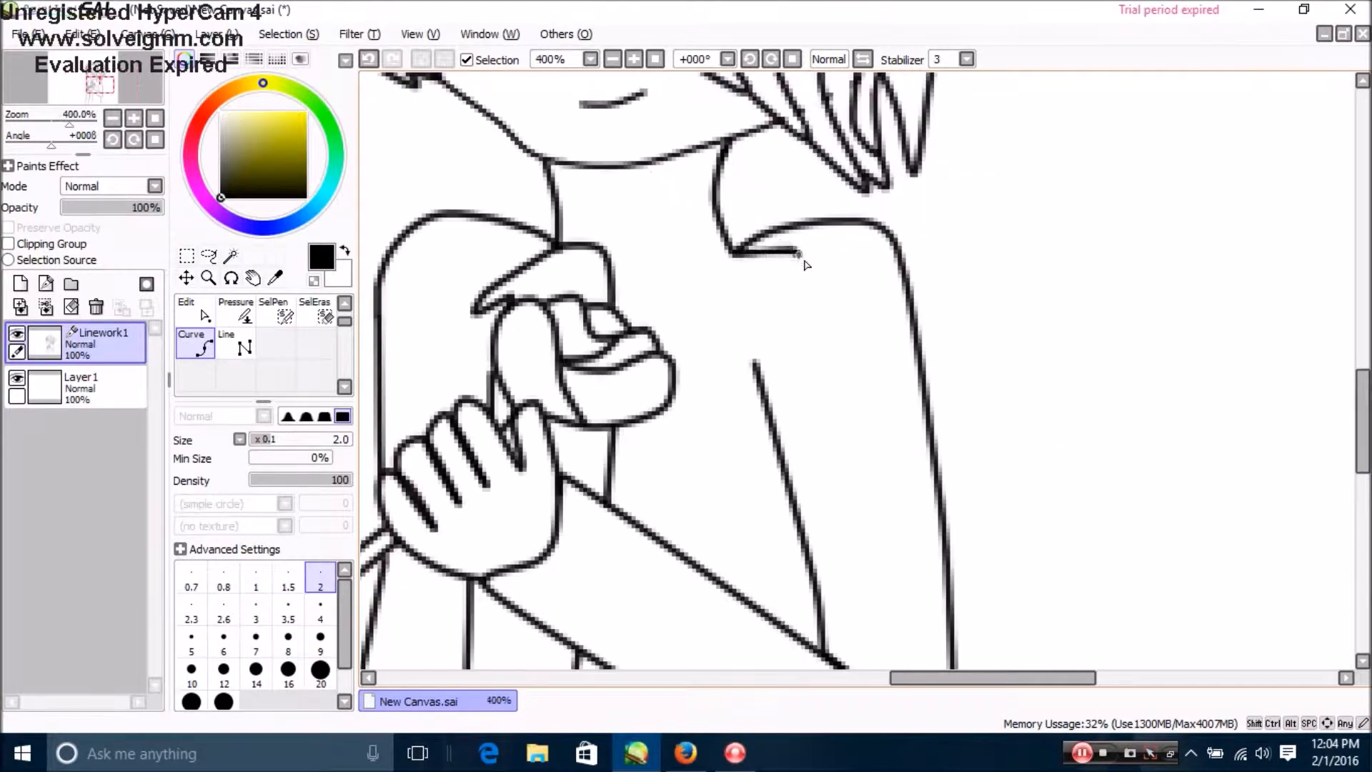
pyautogui.click(79, 388)
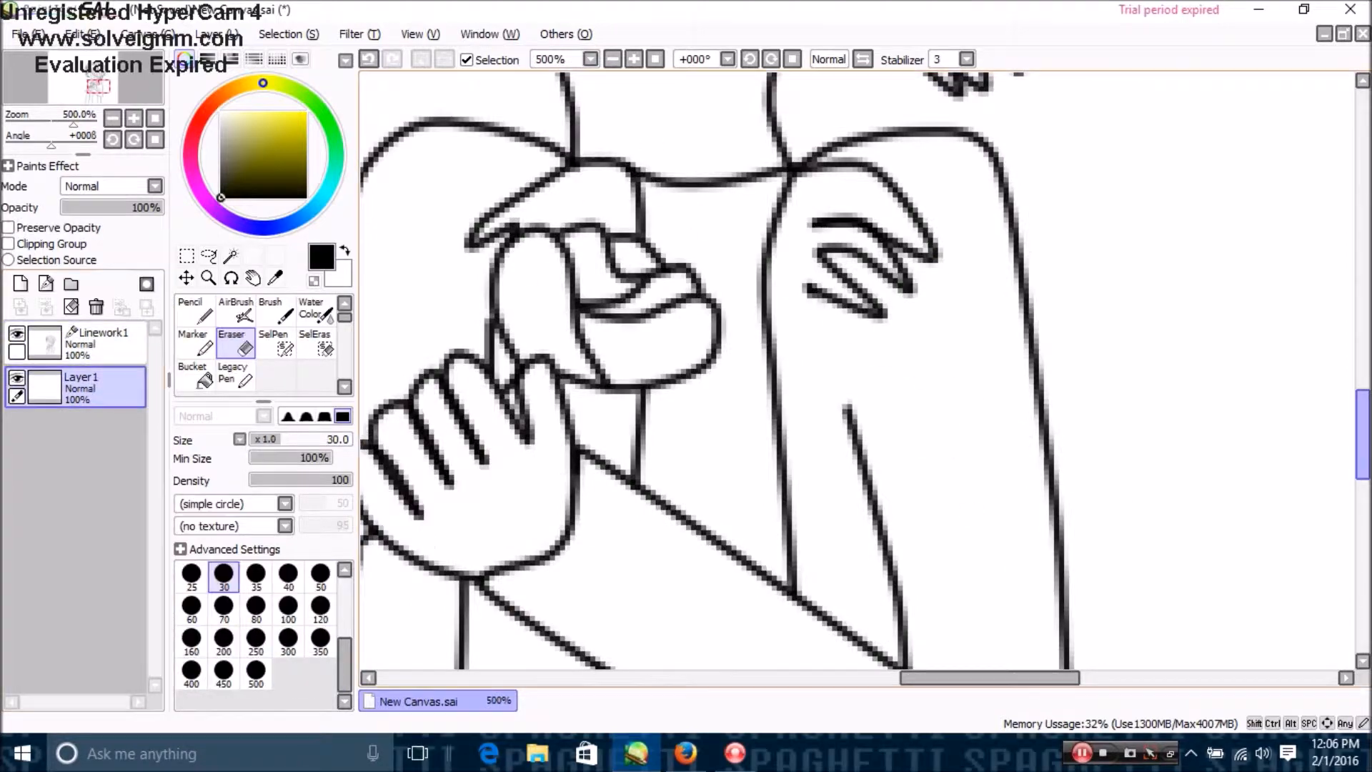
# Rename the linework layer for Garry and fill his hair pale lavender on a new colour layer beneath it
pyautogui.click(99, 341)
pyautogui.write('Garry')
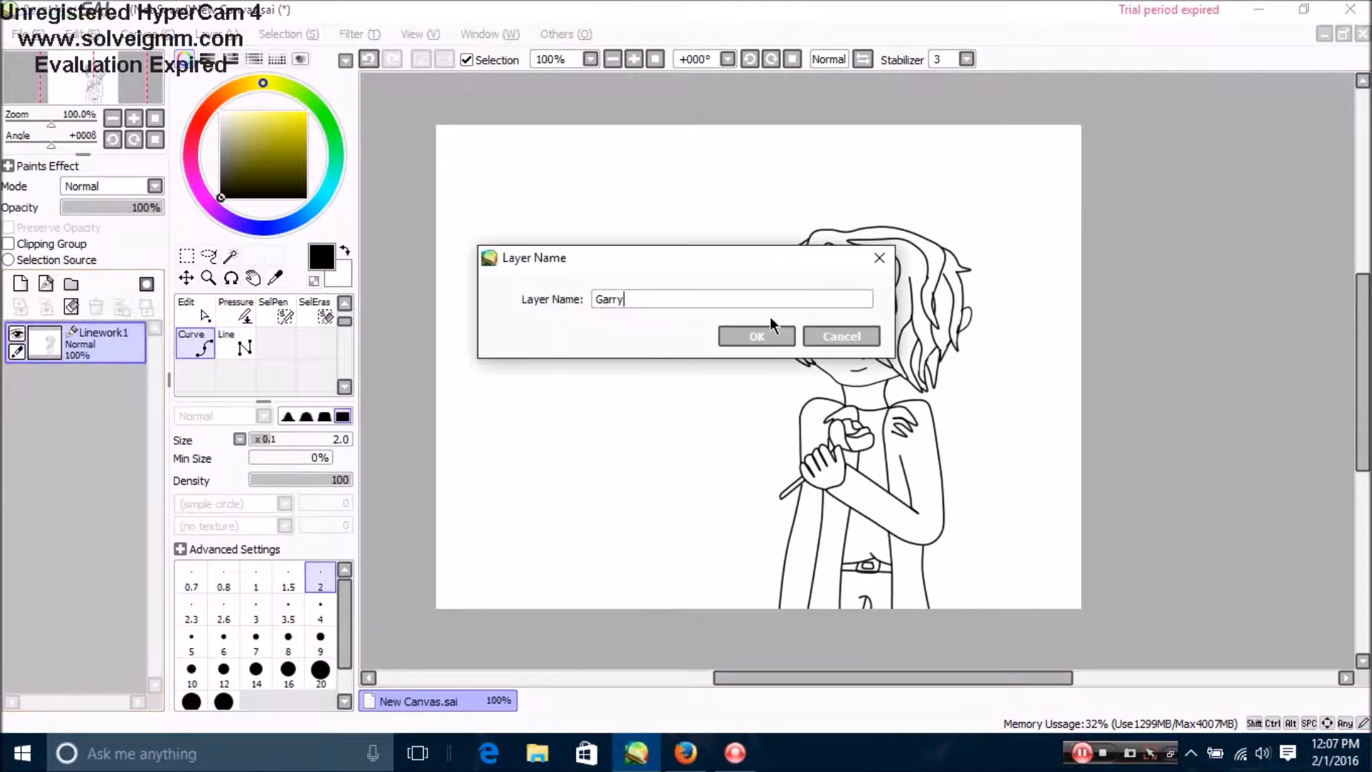
pyautogui.click(684, 754)
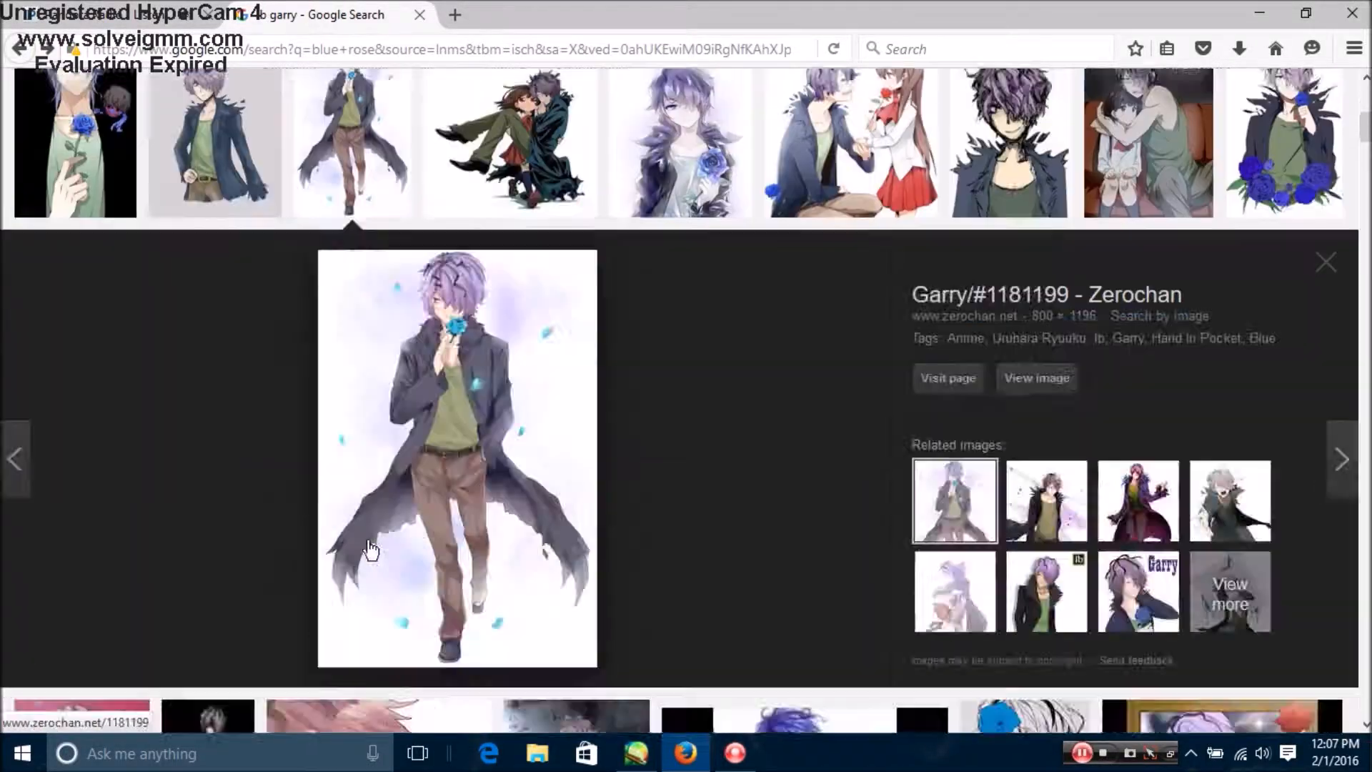
pyautogui.click(635, 753)
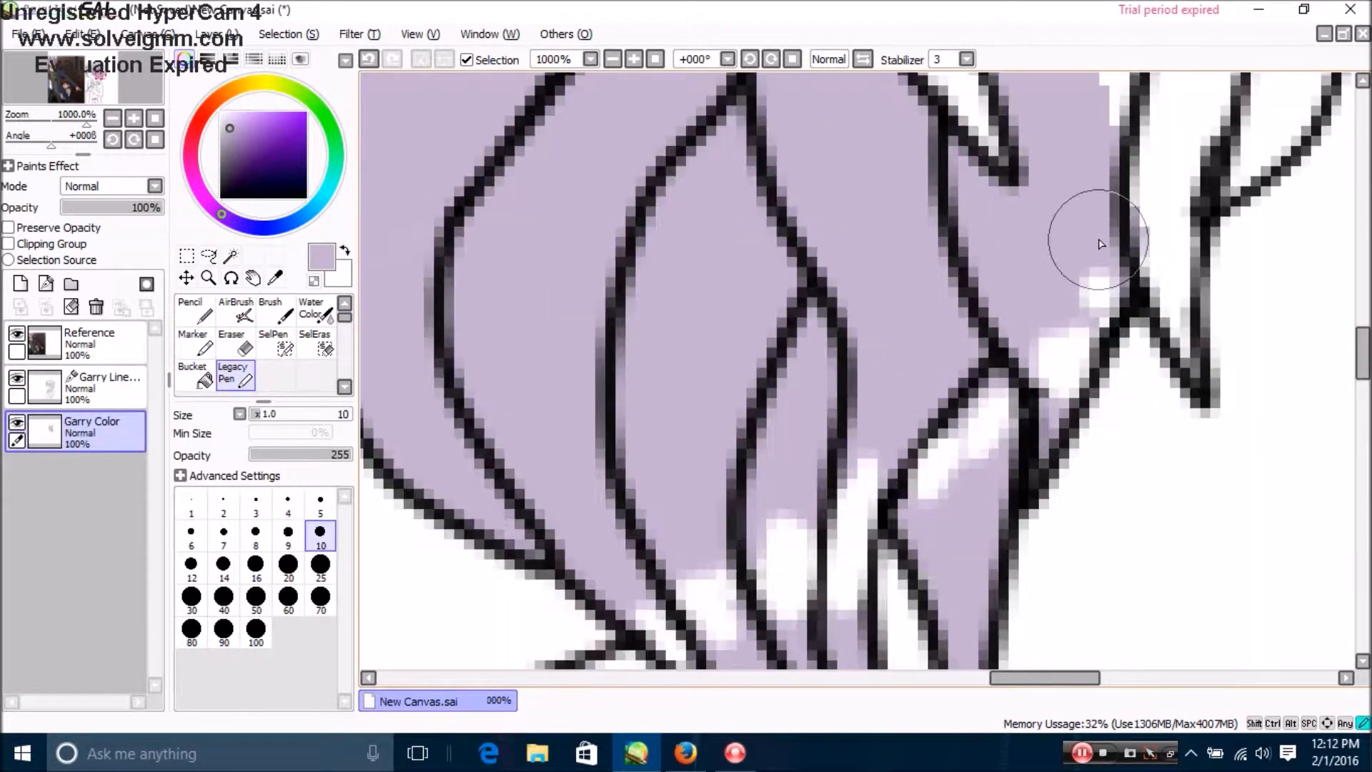
# Bucket-fill skin, navy coat, olive shirt and brown trousers on the Garry Color layer, then bring up the browser reference
pyautogui.click(87, 385)
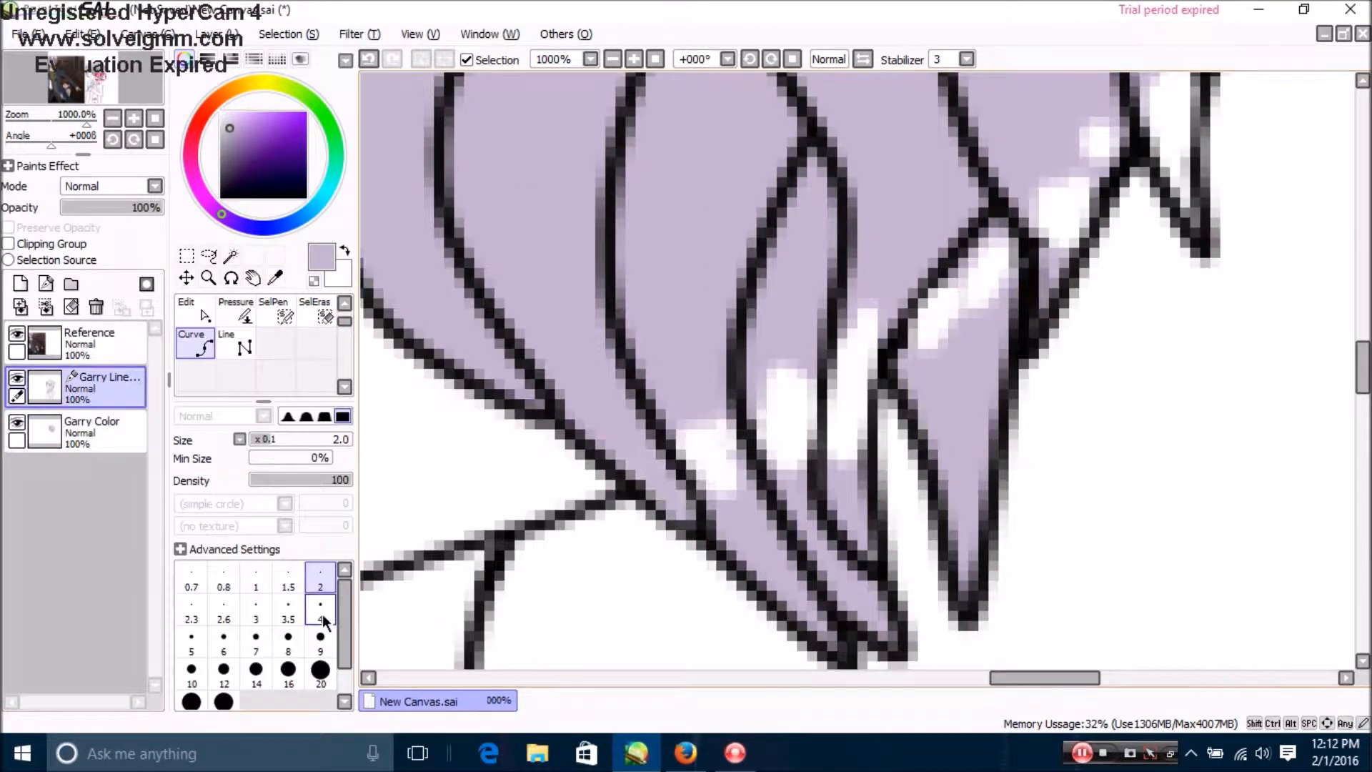
pyautogui.click(320, 610)
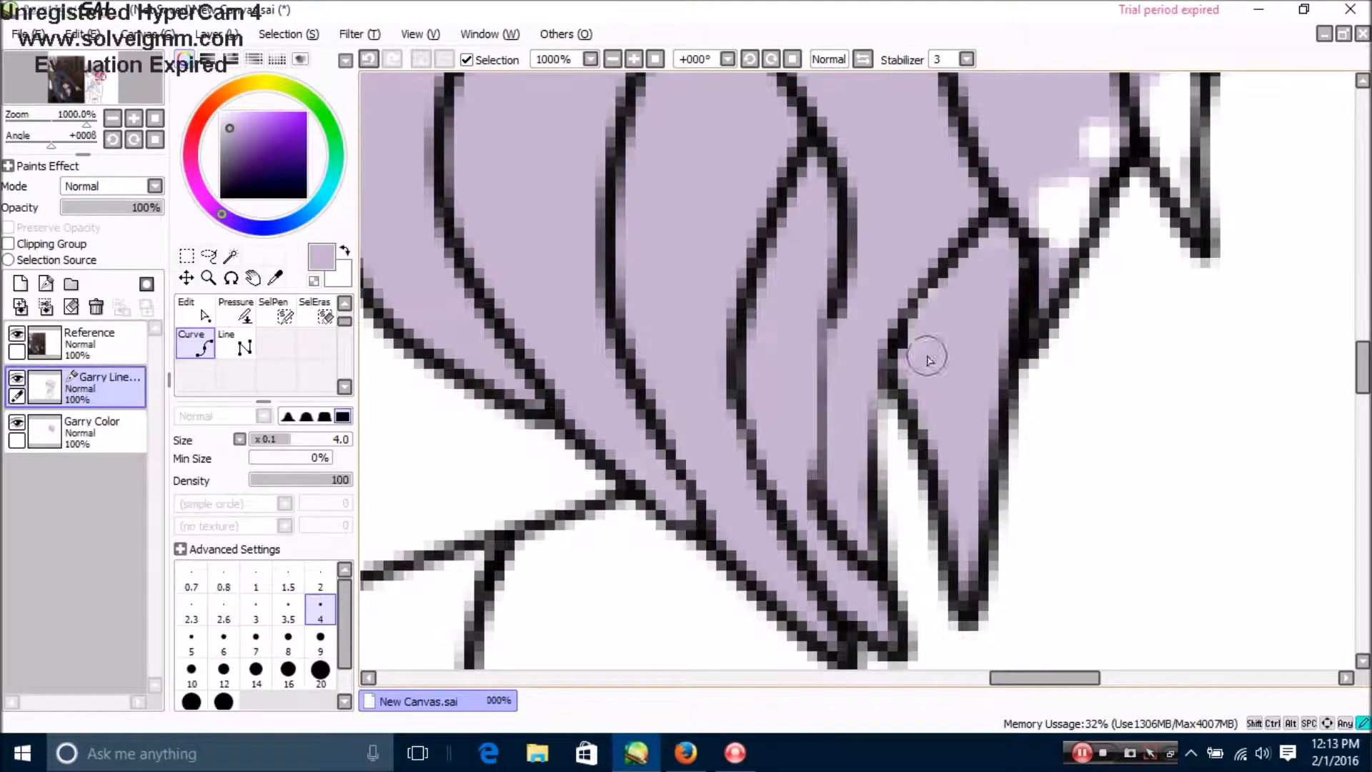
pyautogui.click(91, 429)
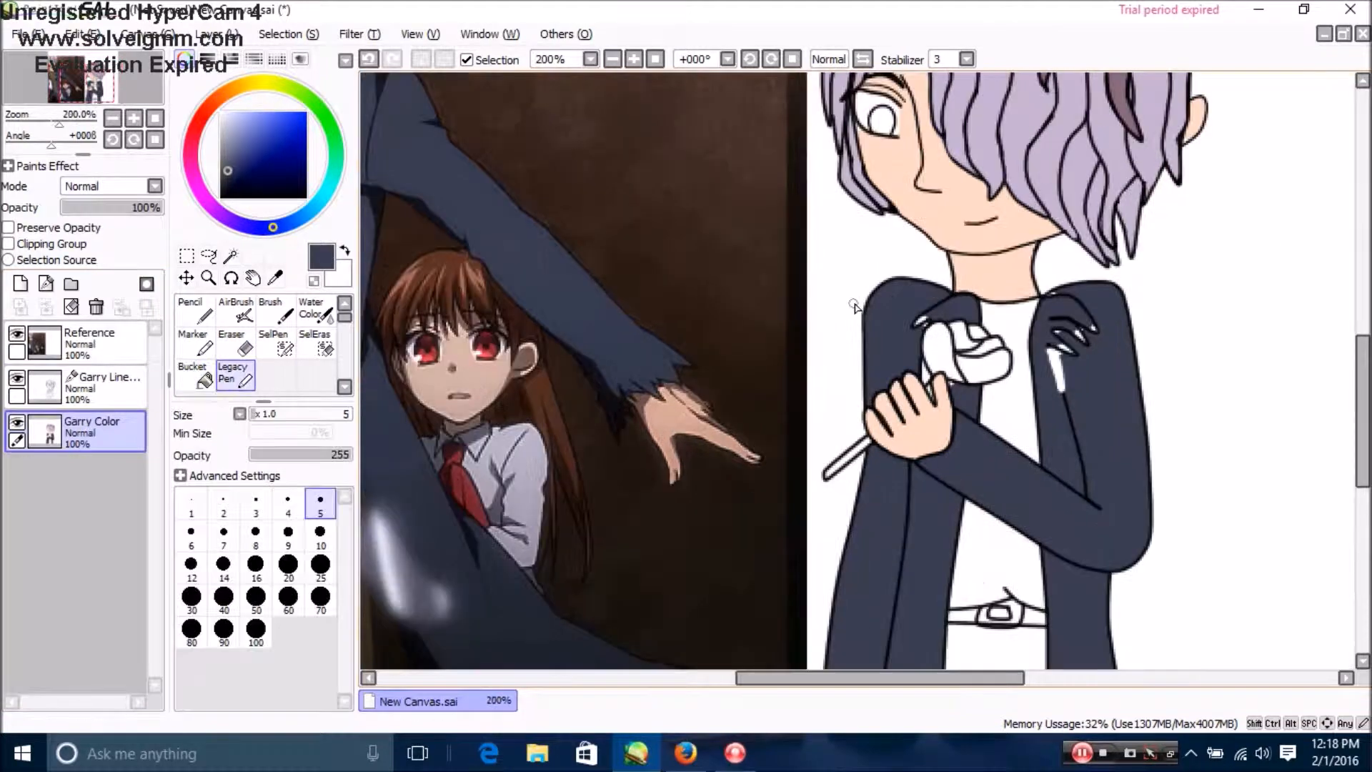
pyautogui.click(192, 372)
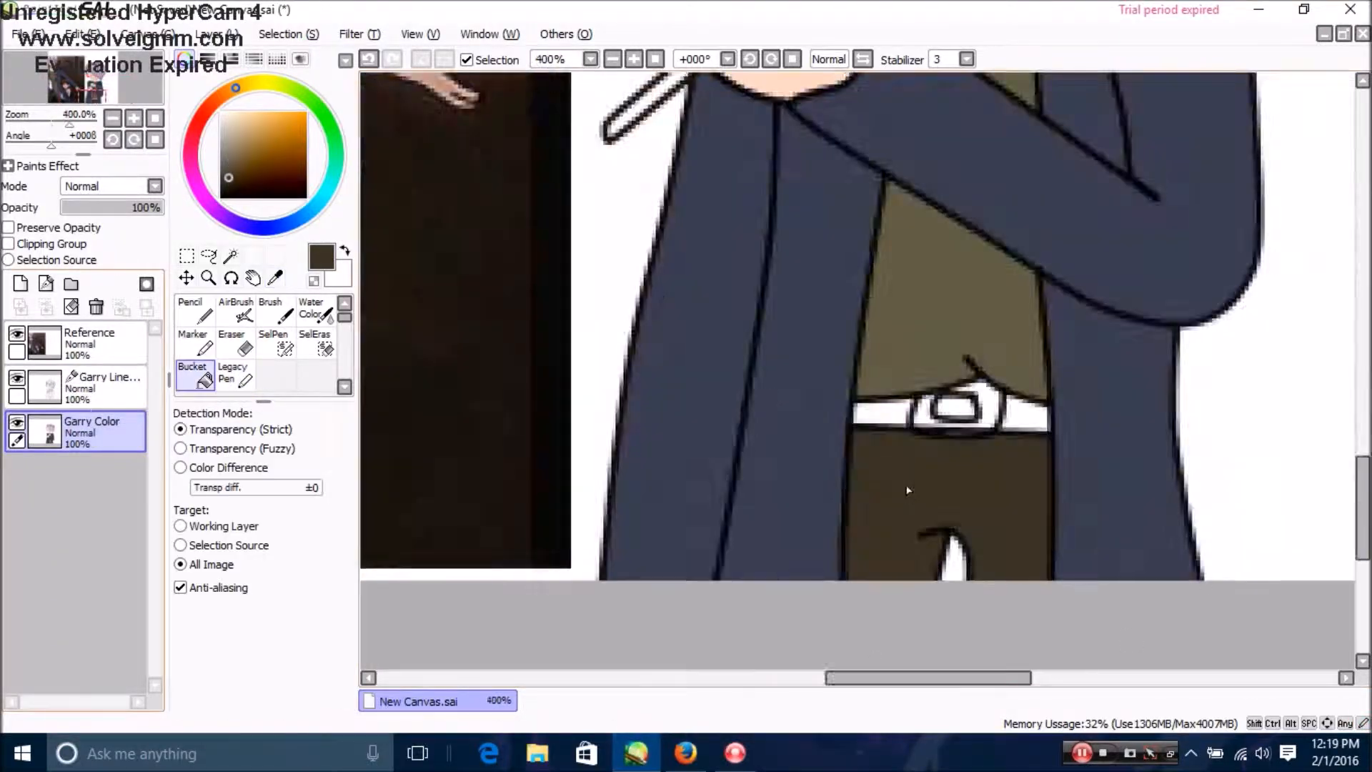
pyautogui.click(685, 753)
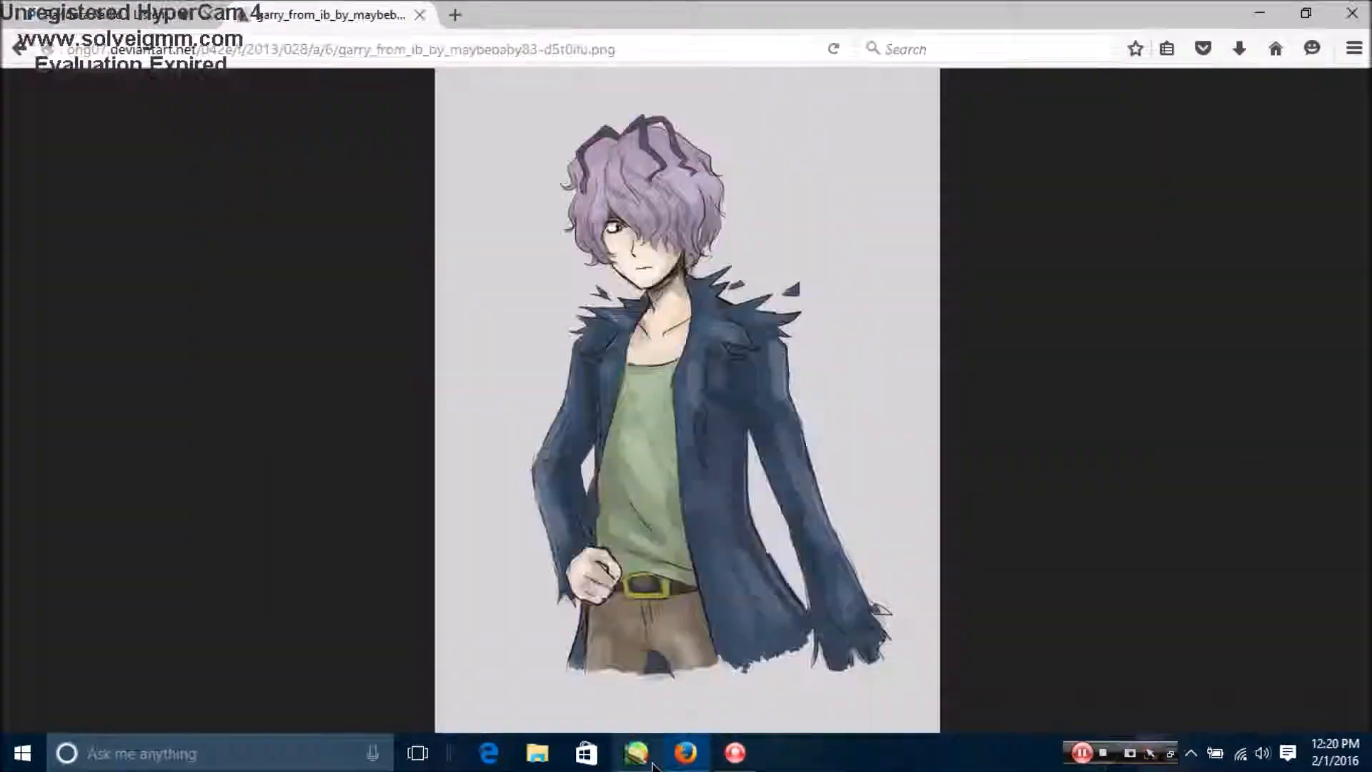
# Fill the rose in Garry's hand bright blue beside the pasted Reference Rose layer, then switch to the browser
pyautogui.click(634, 753)
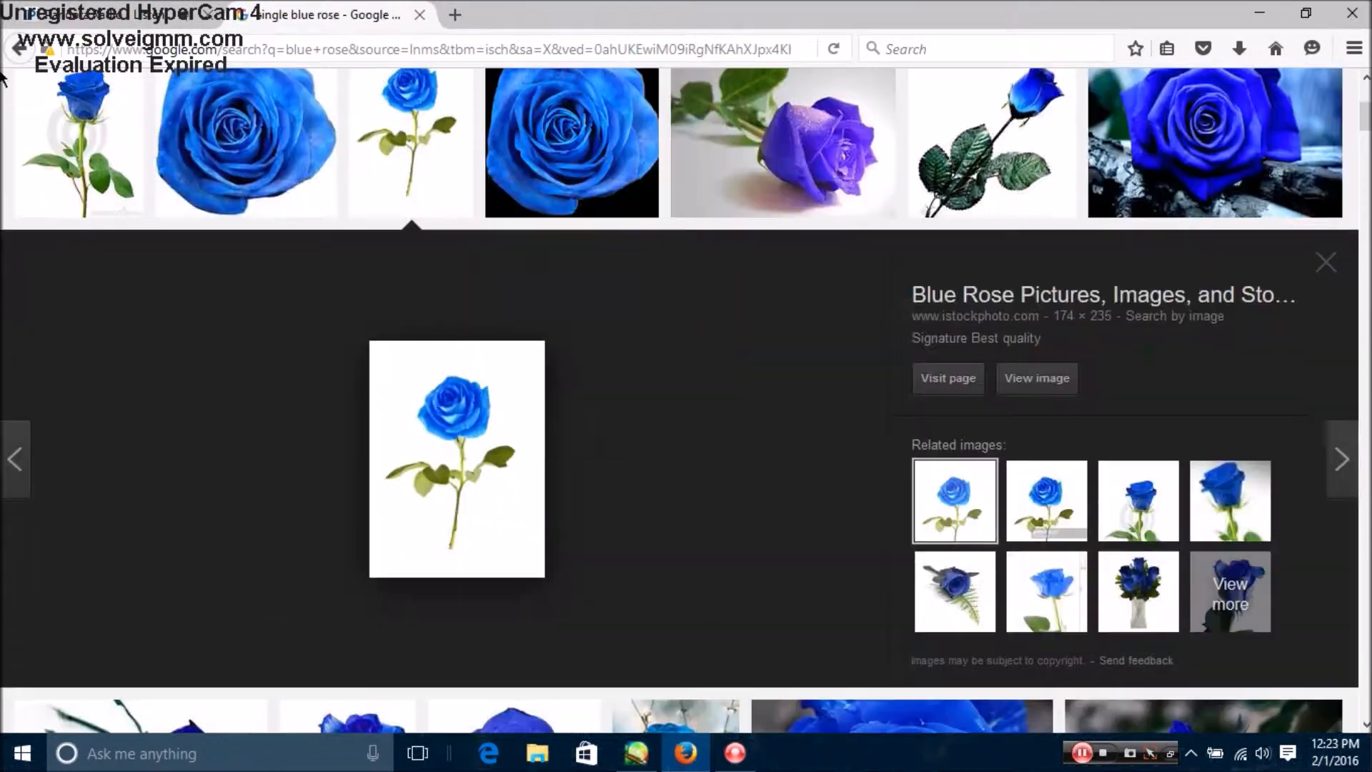
pyautogui.click(634, 753)
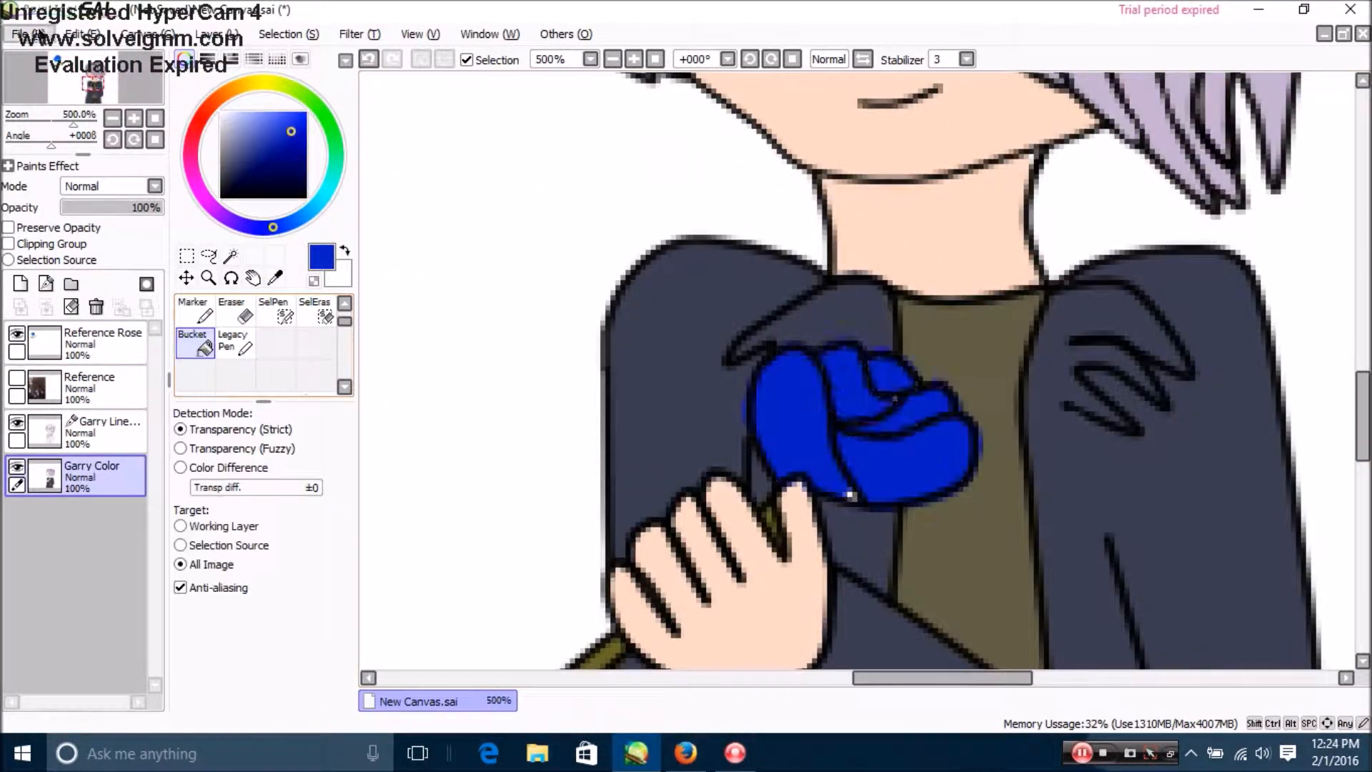
pyautogui.click(233, 340)
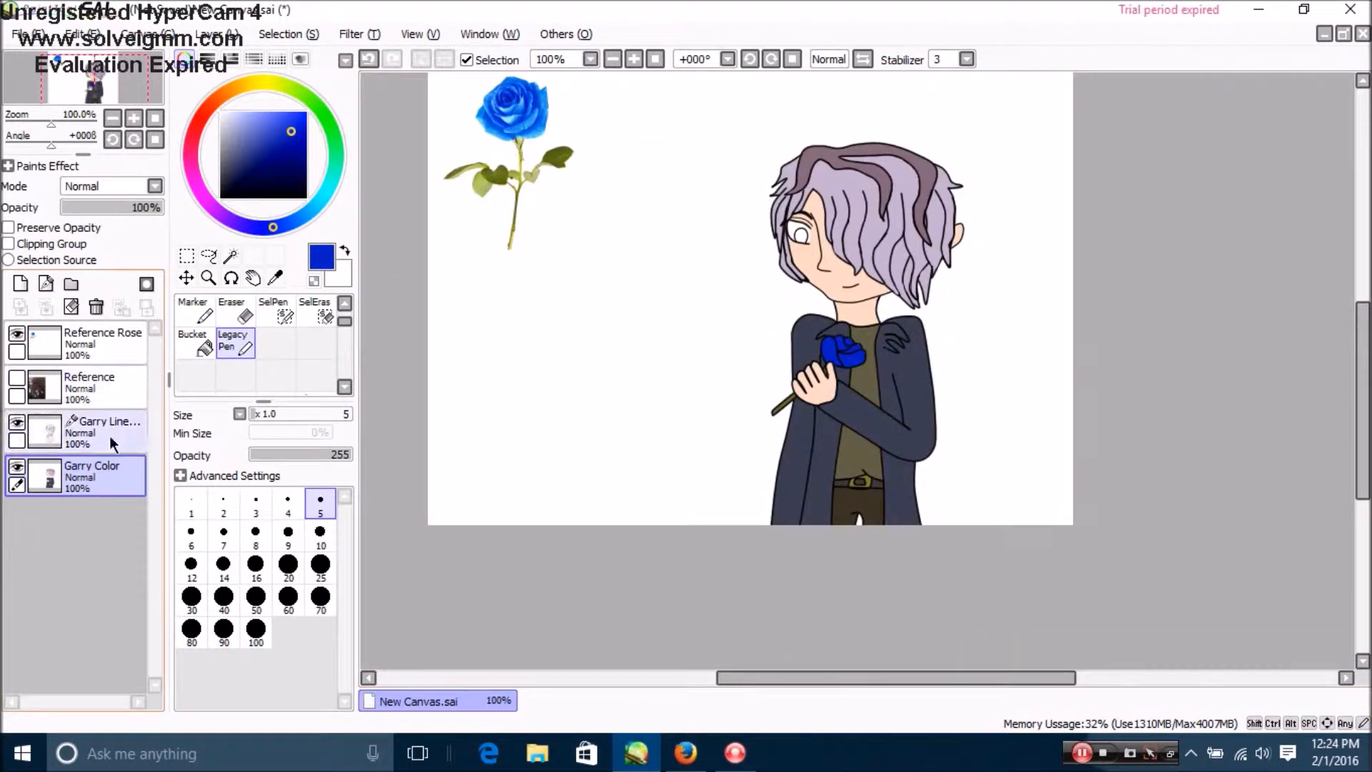
pyautogui.click(275, 277)
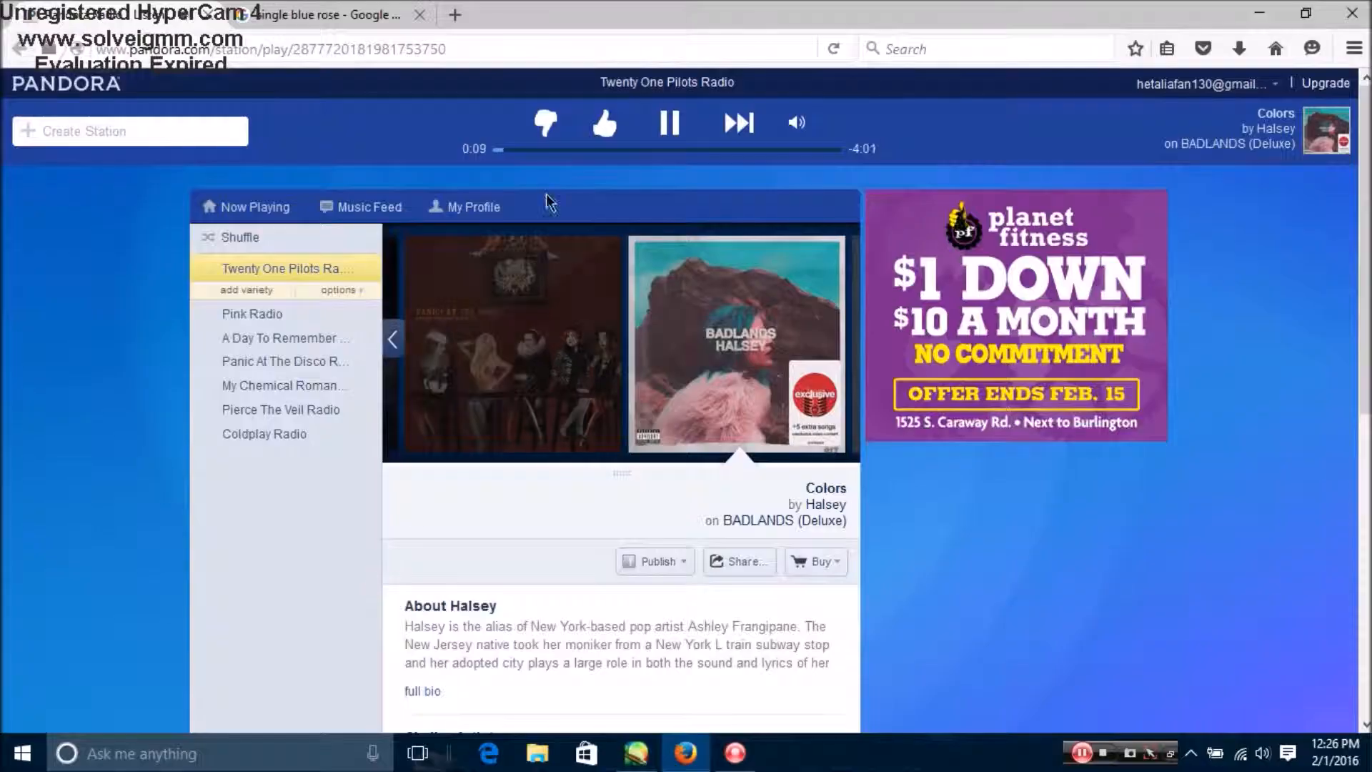
# Return from the Pandora page and paint a dark blue background with dark red cloud shapes behind Garry
pyautogui.click(634, 753)
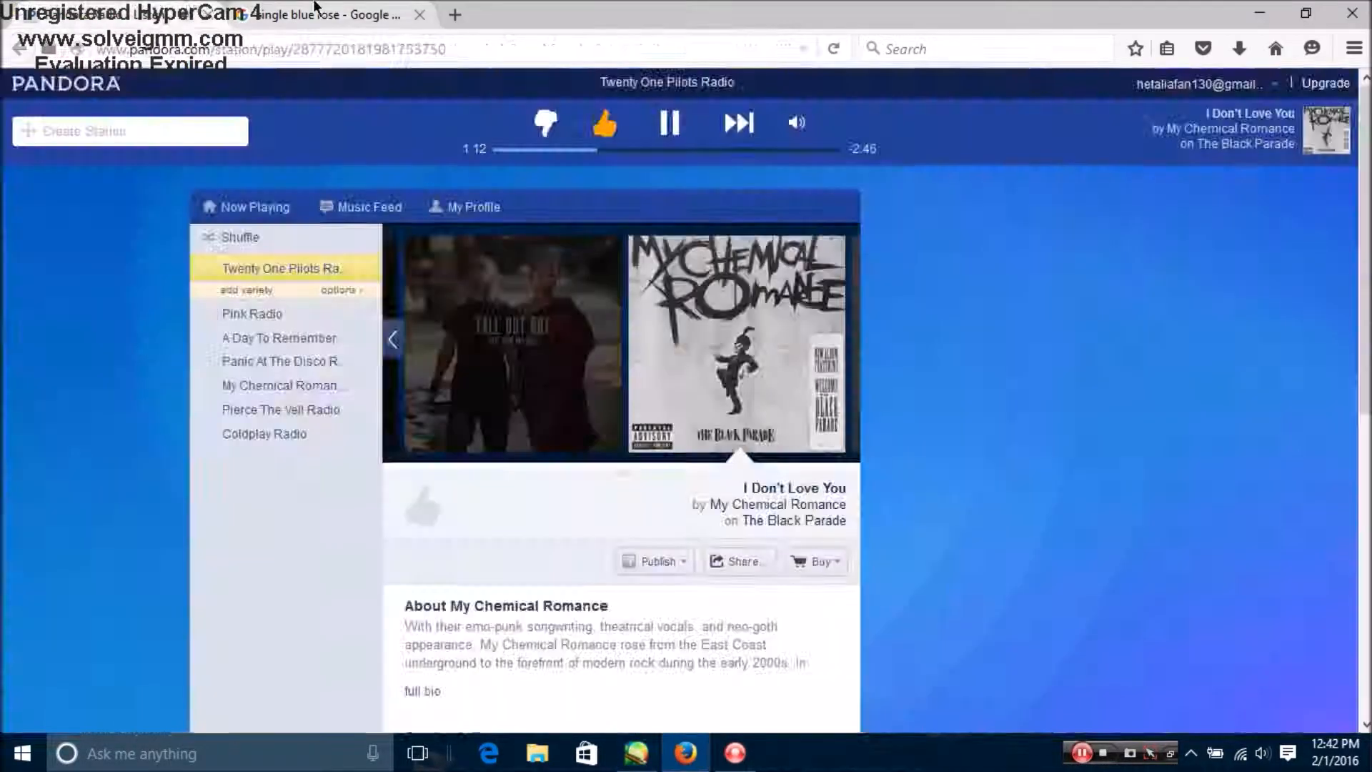
pyautogui.click(636, 753)
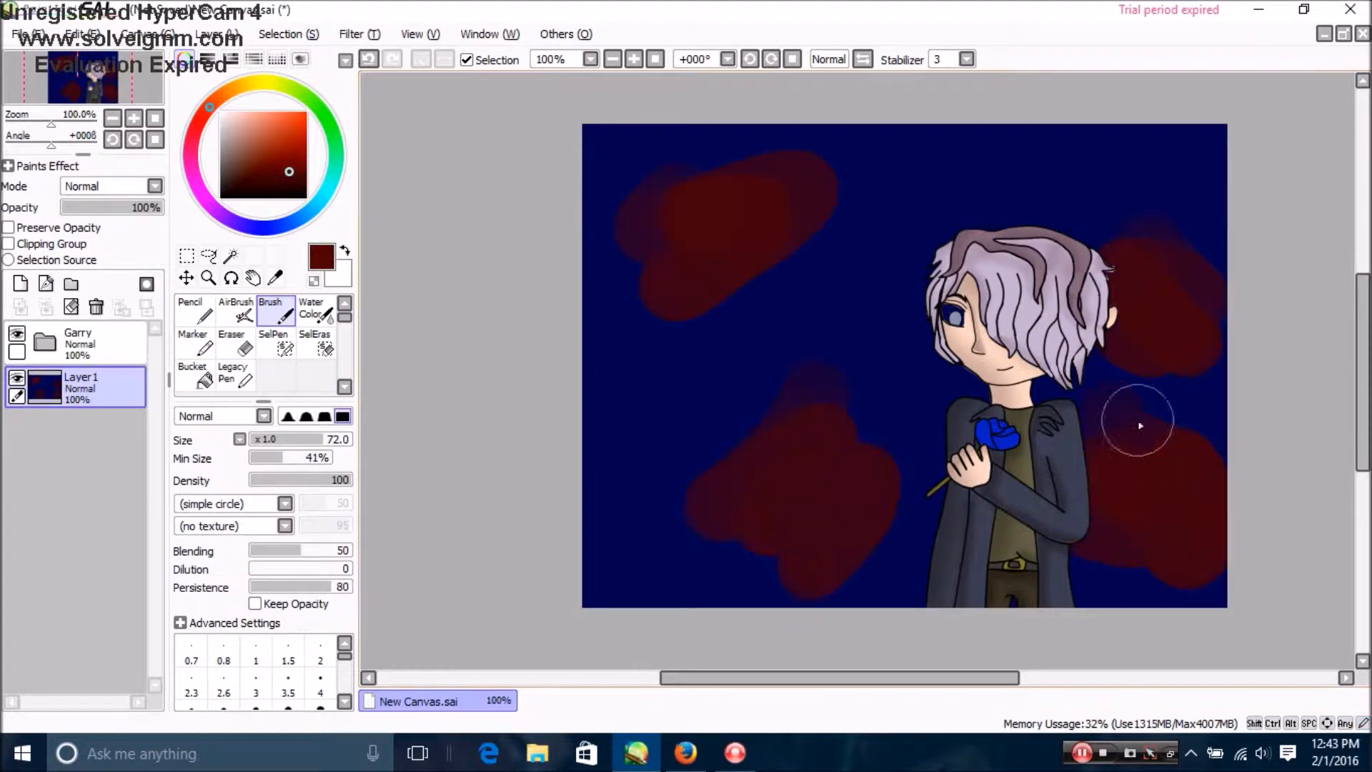
pyautogui.click(232, 340)
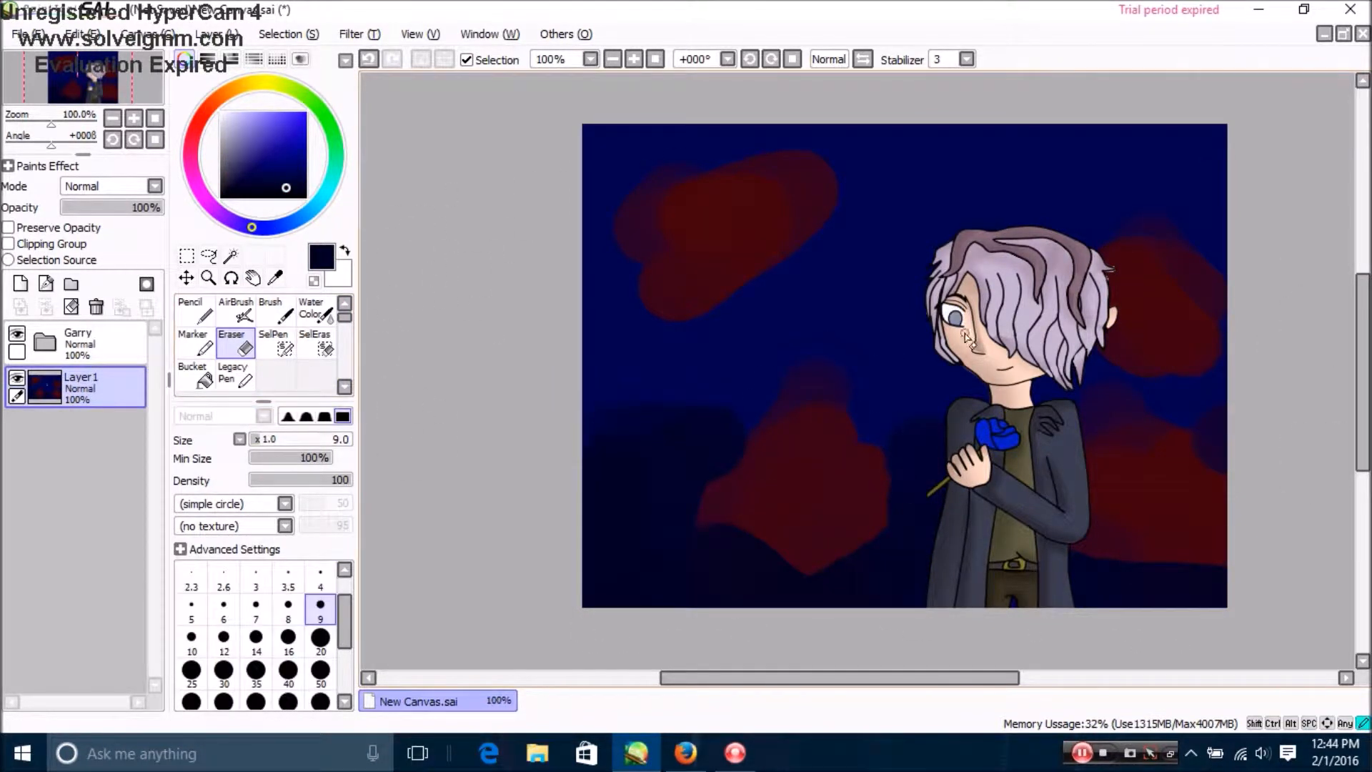